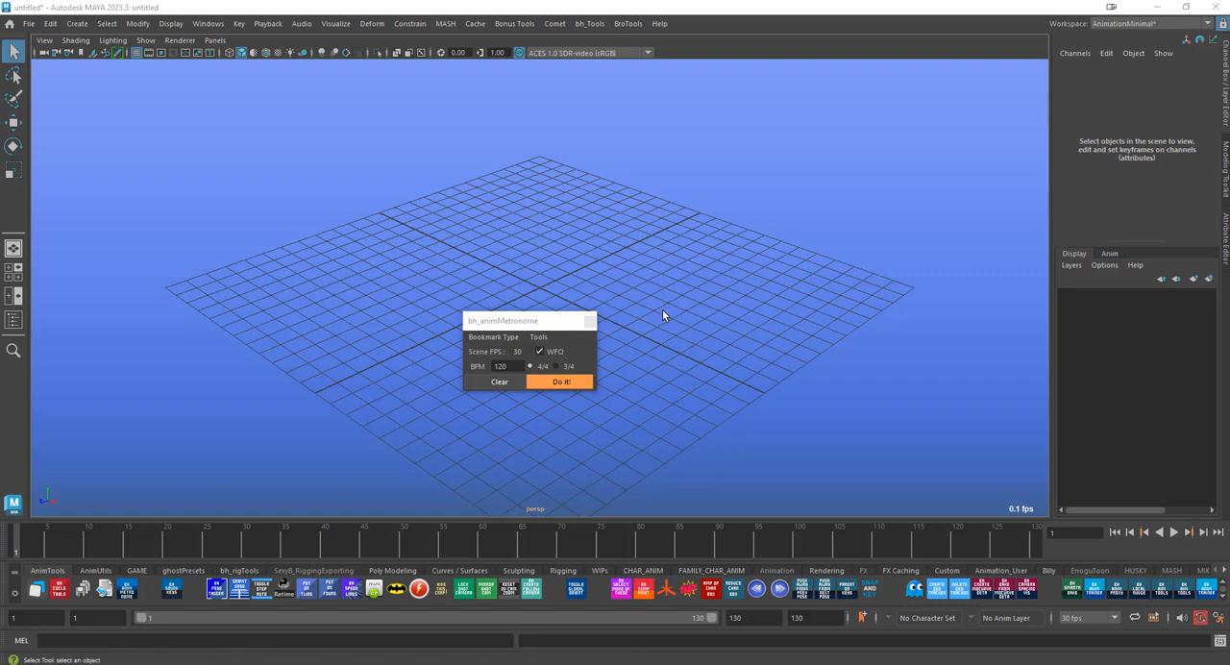
Run Do It in bh_animMetronome to place beat bookmarks every 15 frames at 120 BPM
{"action": "left_click_drag", "start_coordinate": [528, 319], "coordinate": [472, 342]}
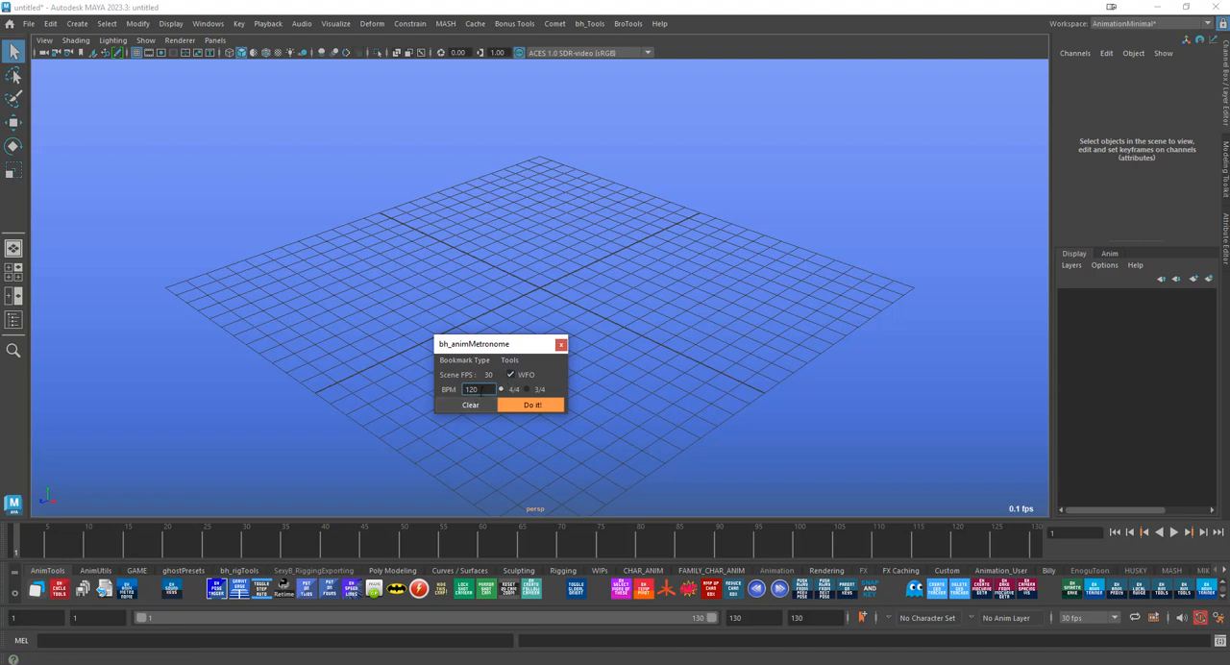
{"action": "left_click", "coordinate": [530, 404]}
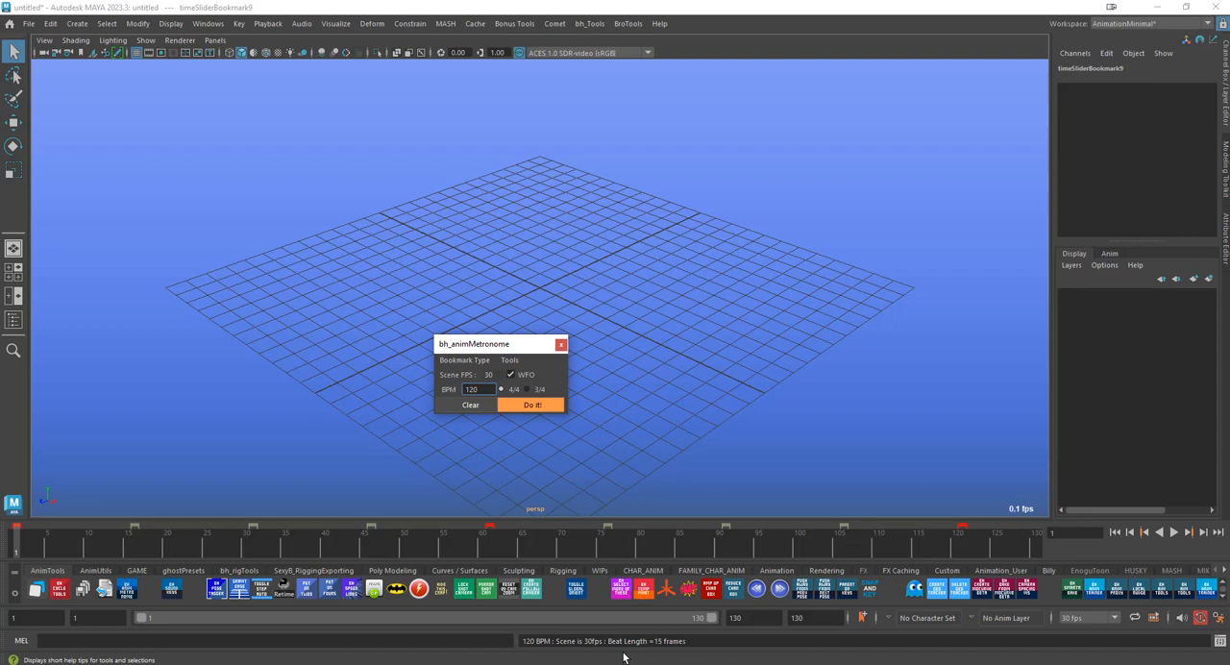
{"action": "mouse_move", "coordinate": [1081, 629]}
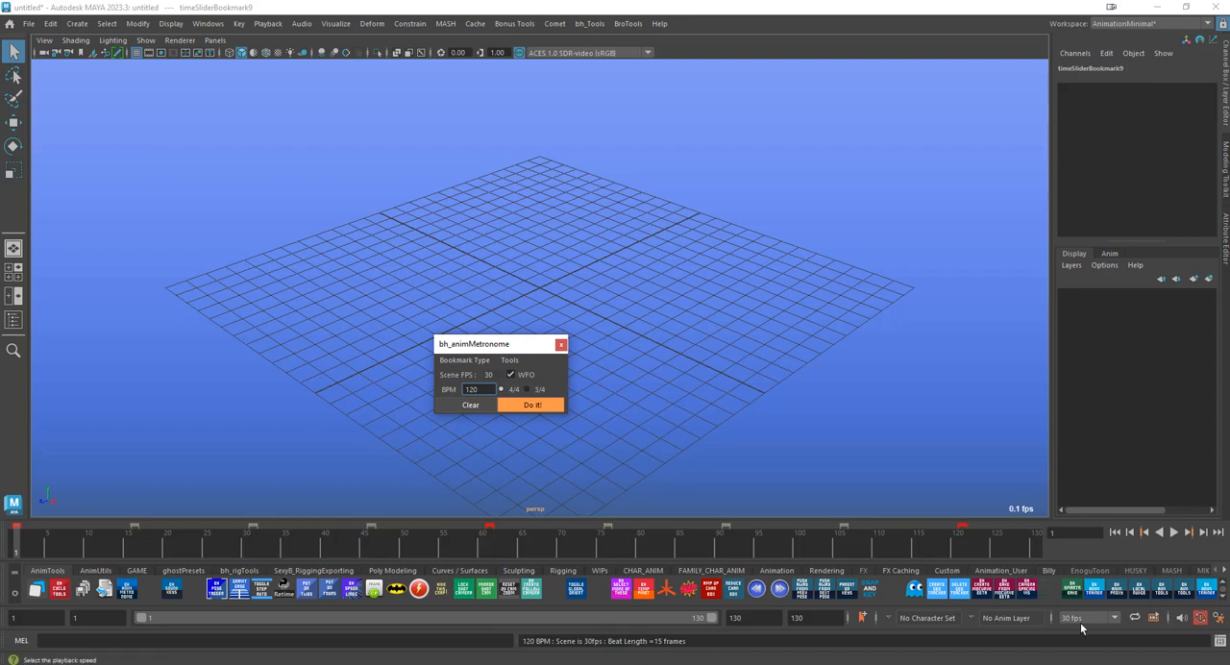
{"action": "mouse_move", "coordinate": [1099, 624]}
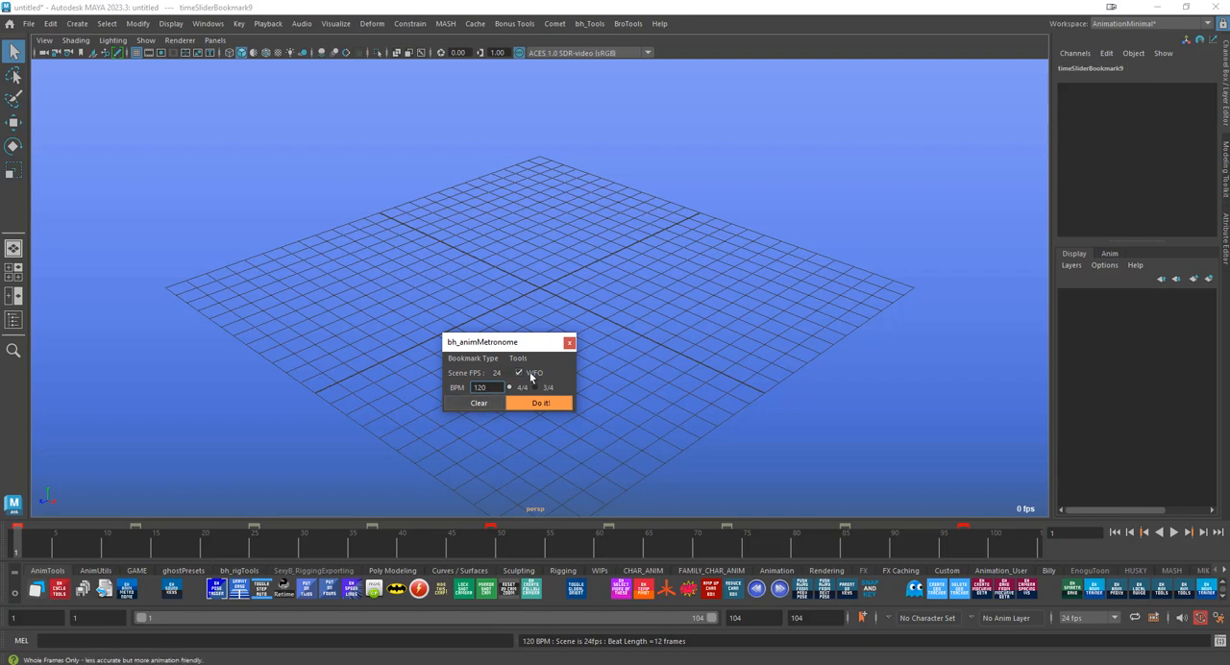
Clear the beat bookmarks, try the alternative Bookmark Type, and set it back to Native
{"action": "left_click", "coordinate": [476, 401]}
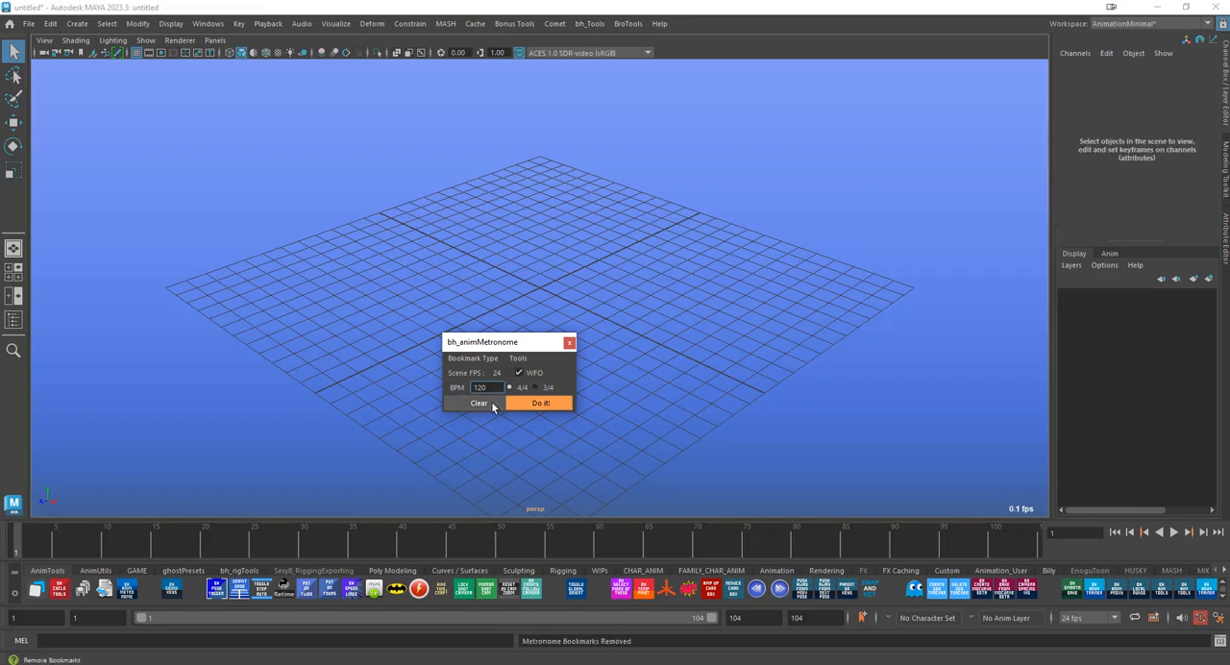
{"action": "left_click", "coordinate": [472, 358]}
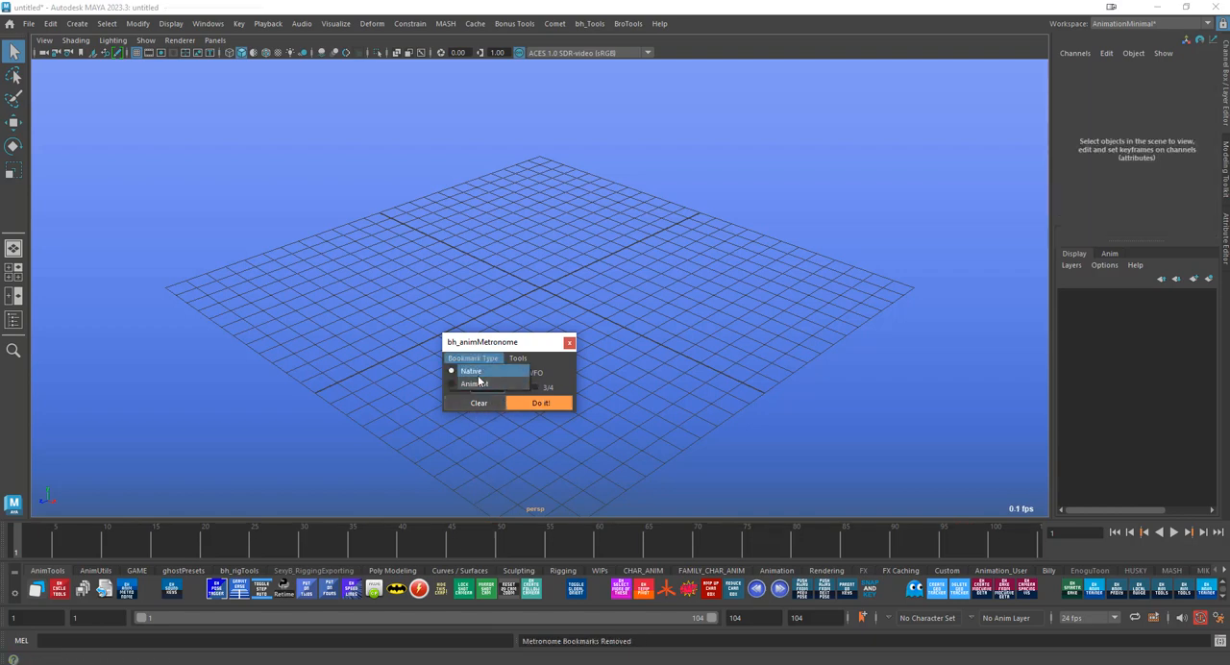
{"action": "left_click", "coordinate": [473, 384]}
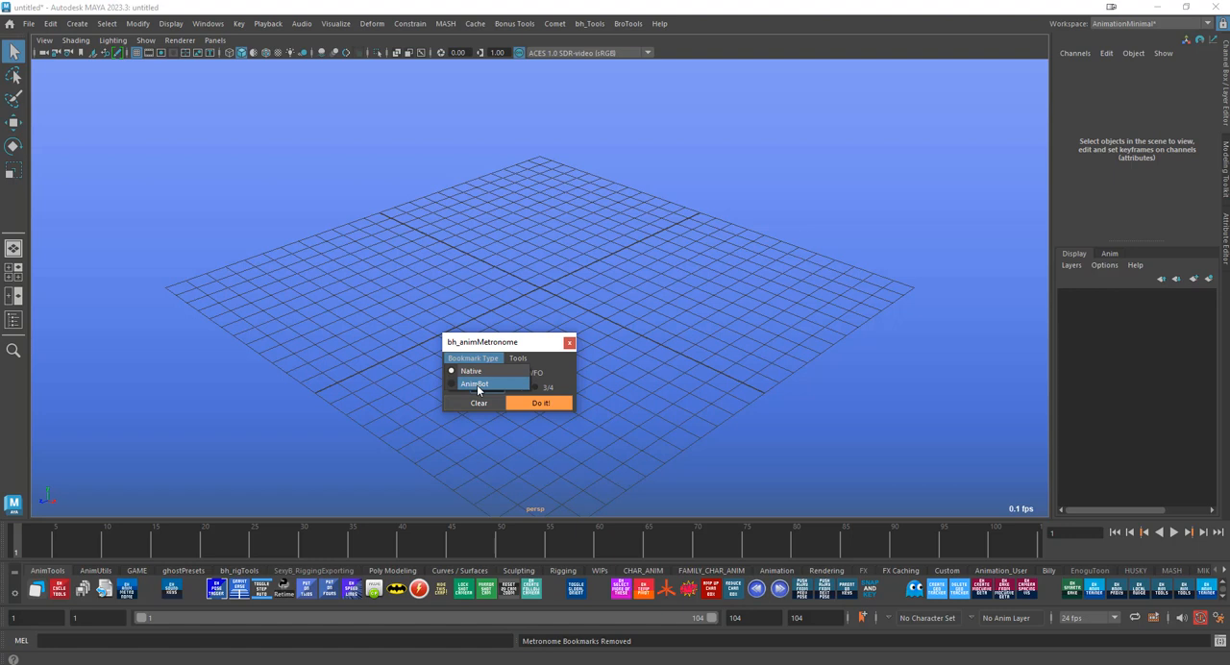
{"action": "left_click", "coordinate": [471, 373]}
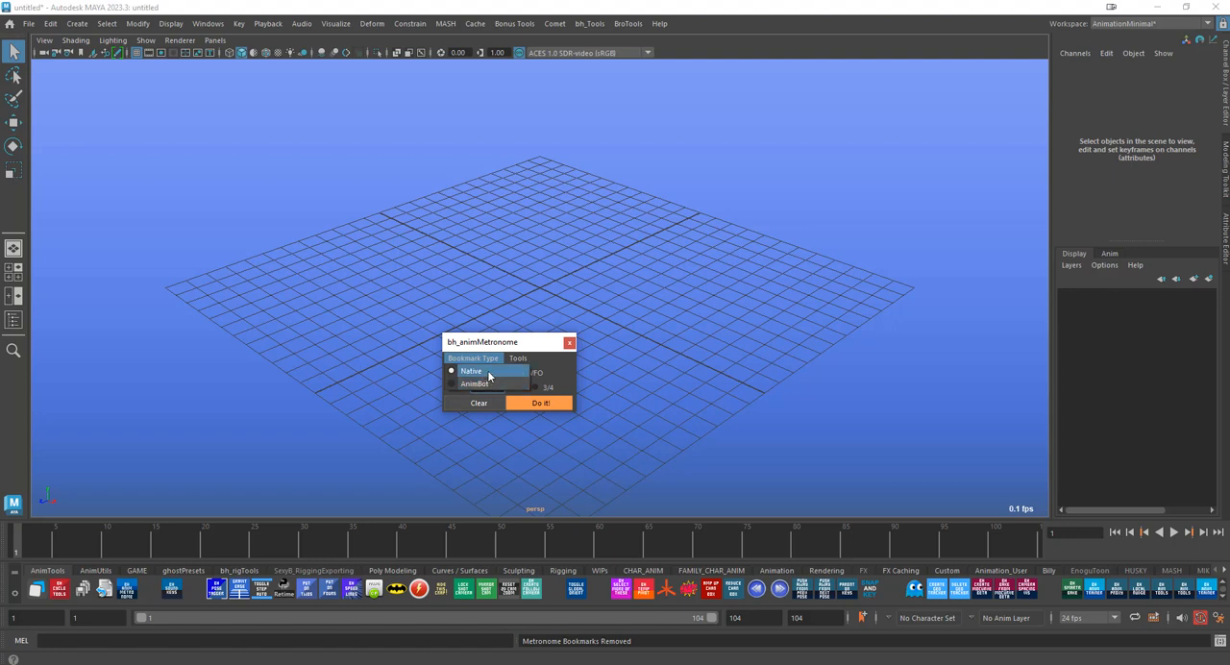
{"action": "left_click", "coordinate": [517, 358]}
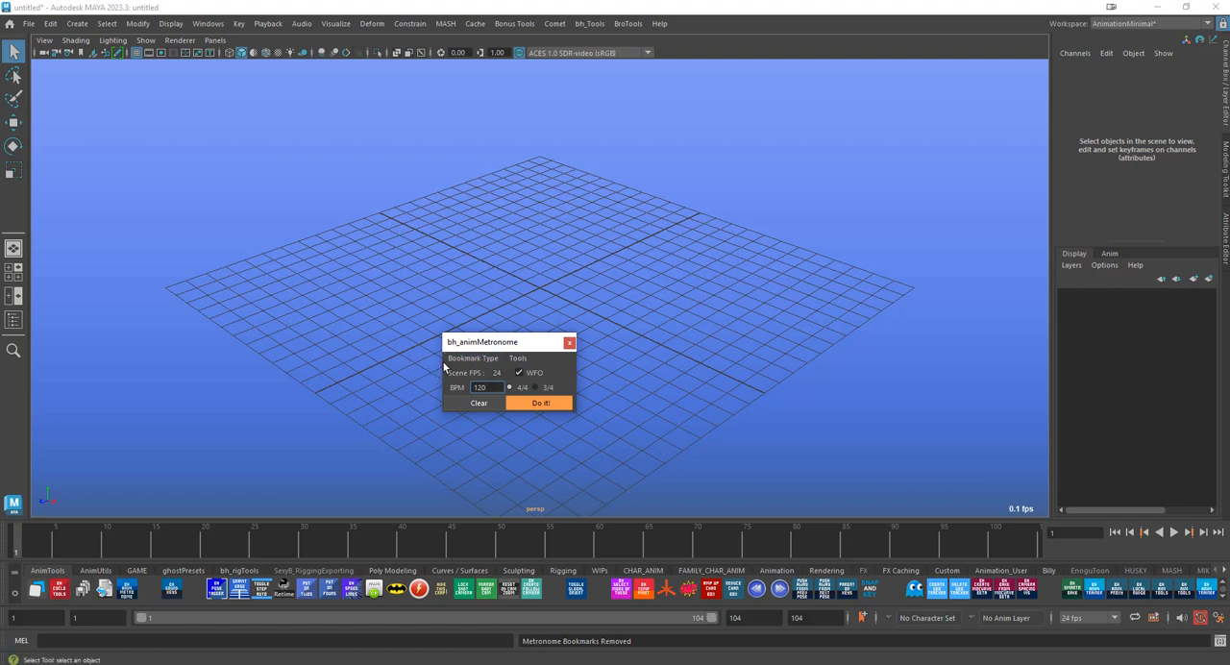
Run Do It again for 12 frames per beat, toggle 3/4 and 4/4 grouping, and play the timeline
{"action": "left_click", "coordinate": [538, 403]}
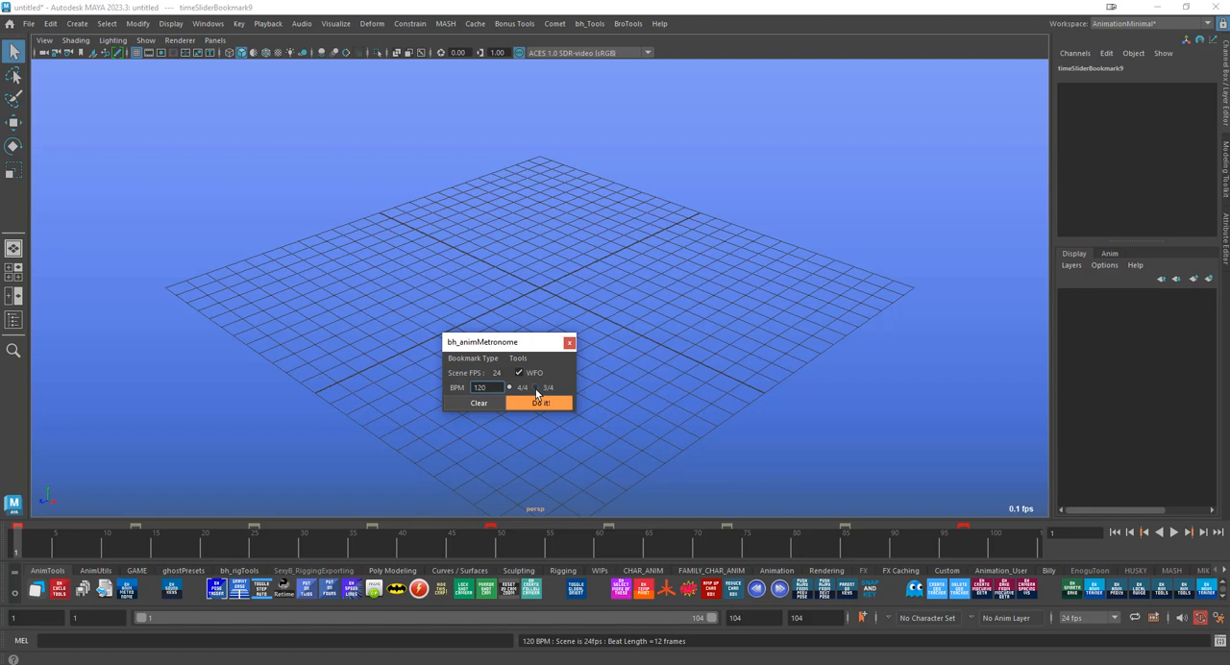
{"action": "left_click", "coordinate": [534, 388]}
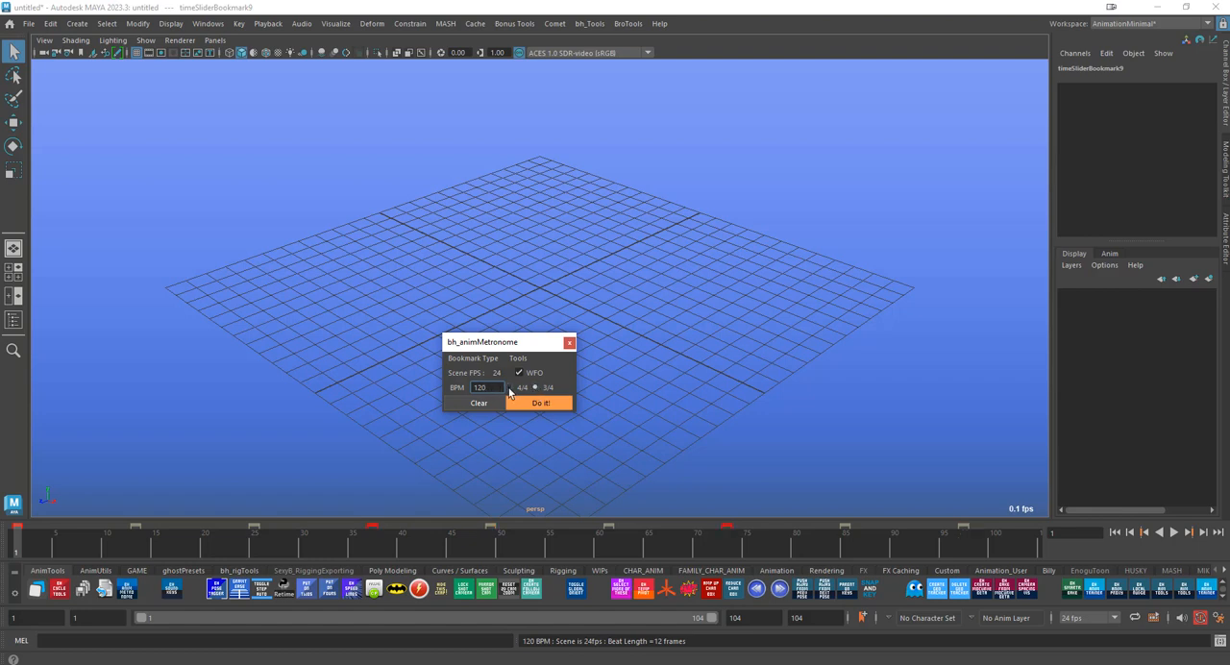
{"action": "left_click", "coordinate": [517, 388]}
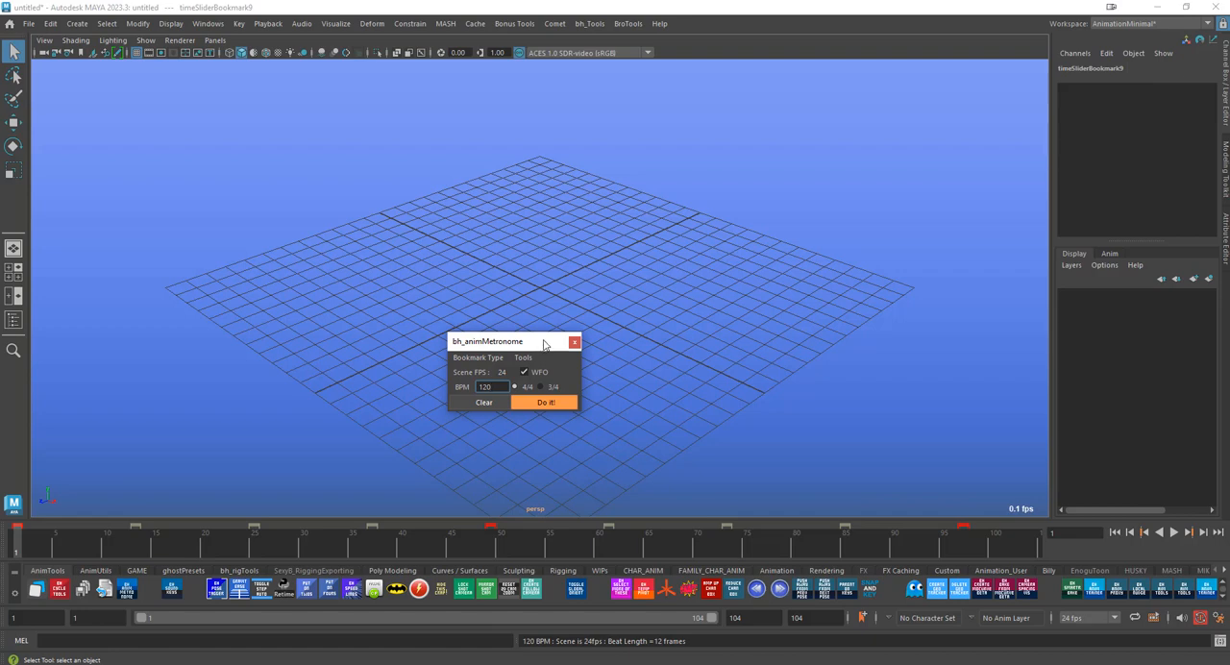
{"action": "mouse_move", "coordinate": [542, 348]}
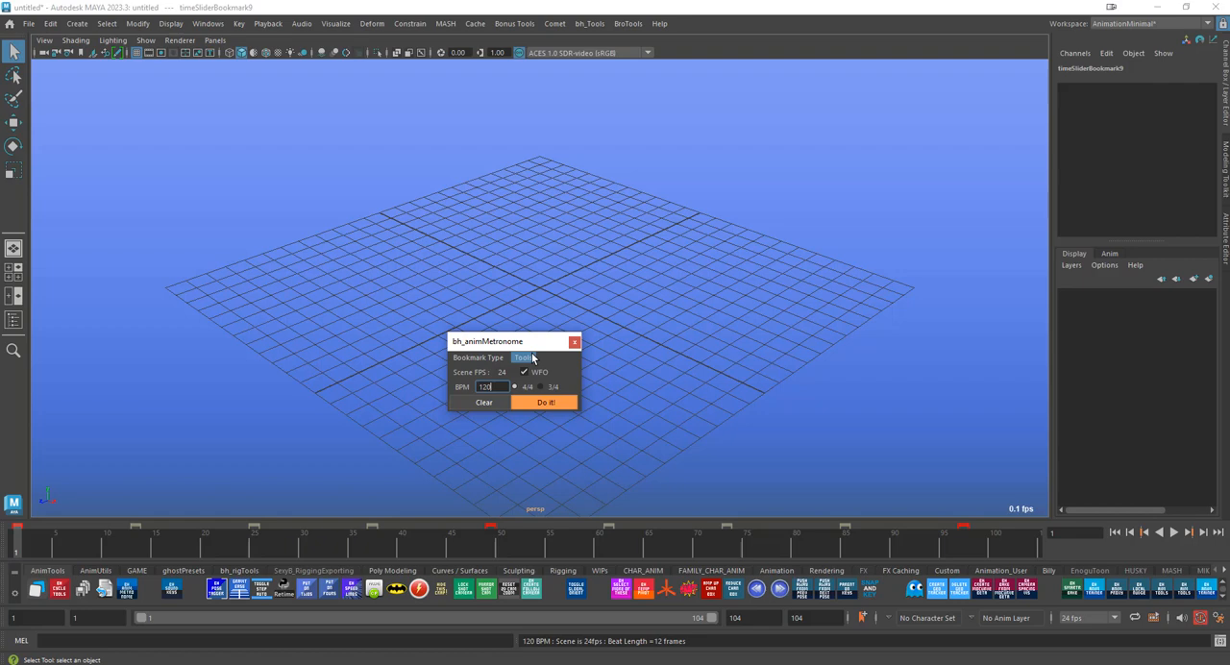
{"action": "mouse_move", "coordinate": [523, 357]}
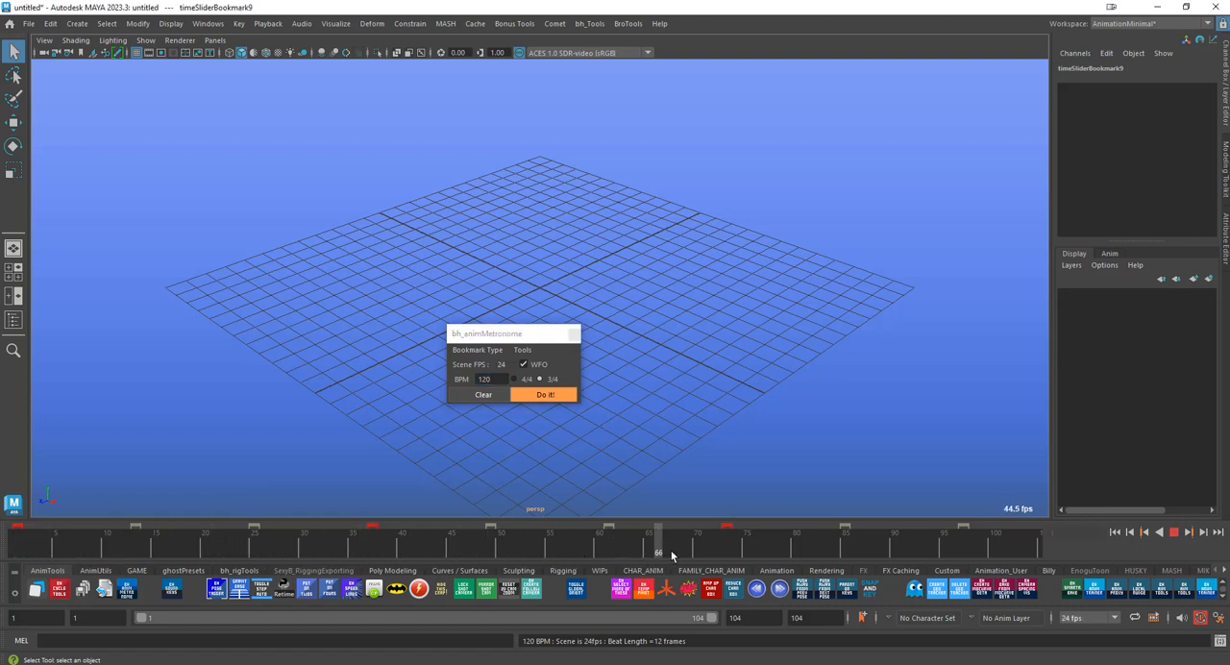
Scrub the time slider back to an early frame near the start of the range
{"action": "left_click_drag", "start_coordinate": [658, 538], "coordinate": [845, 538]}
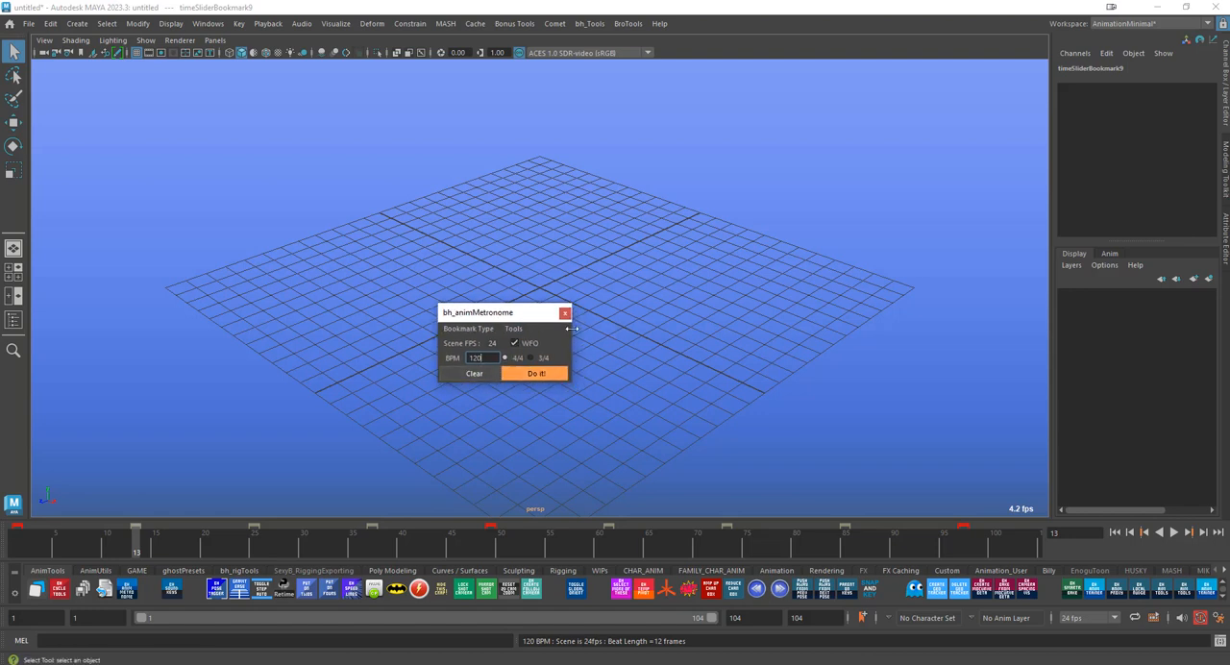
{"action": "mouse_move", "coordinate": [665, 488]}
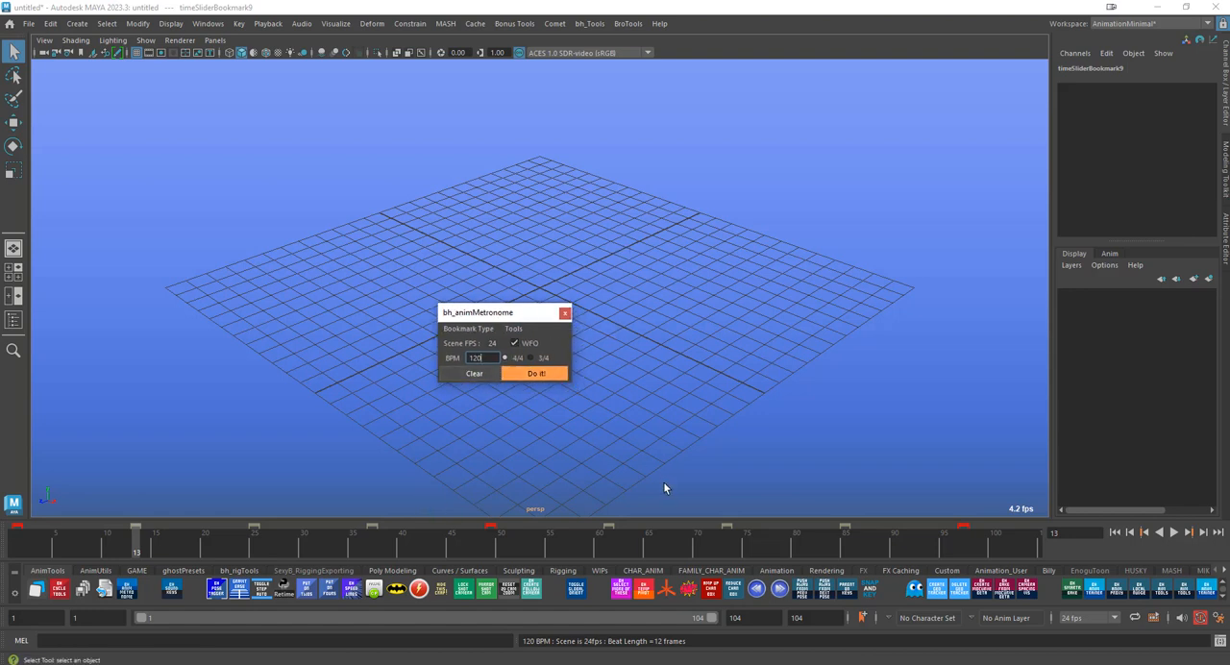
{"action": "mouse_move", "coordinate": [534, 442]}
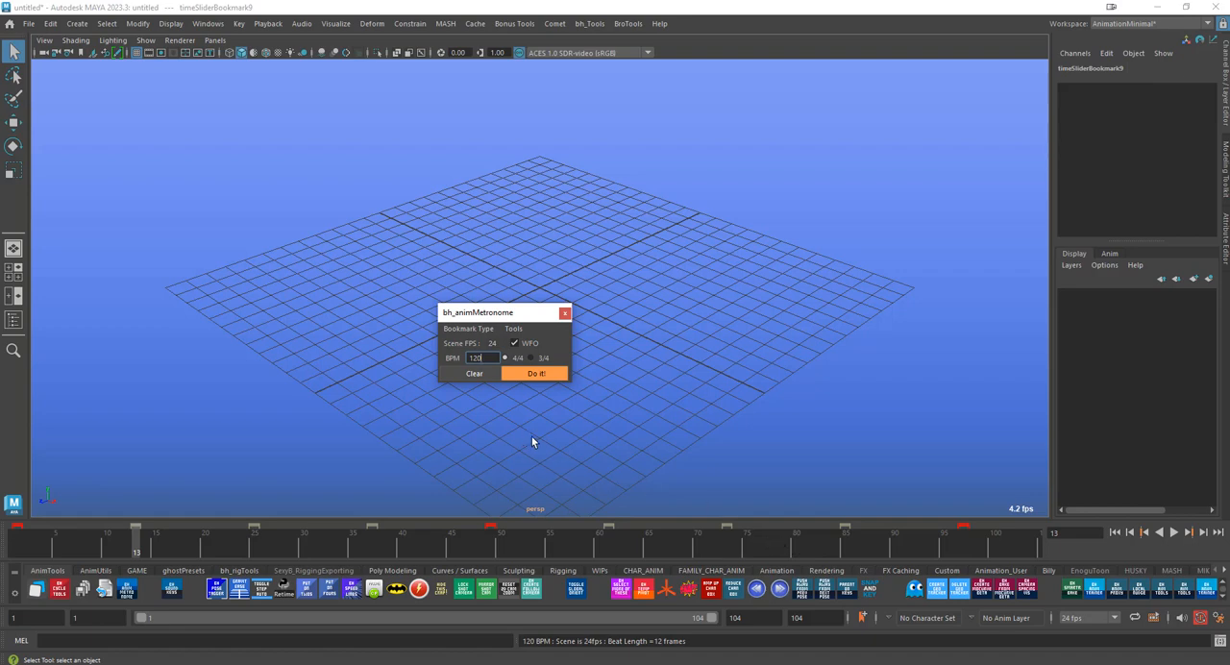
Clear all beat bookmarks from the timeline and move the metronome window aside
{"action": "left_click", "coordinate": [473, 373]}
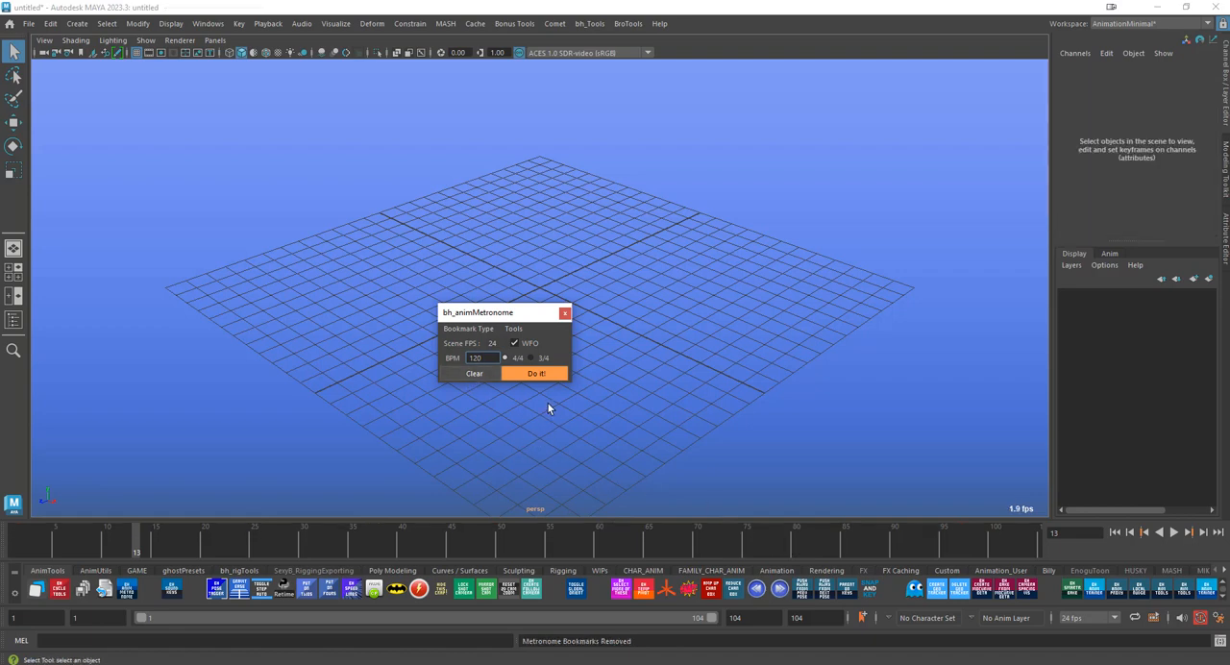
{"action": "mouse_move", "coordinate": [488, 451]}
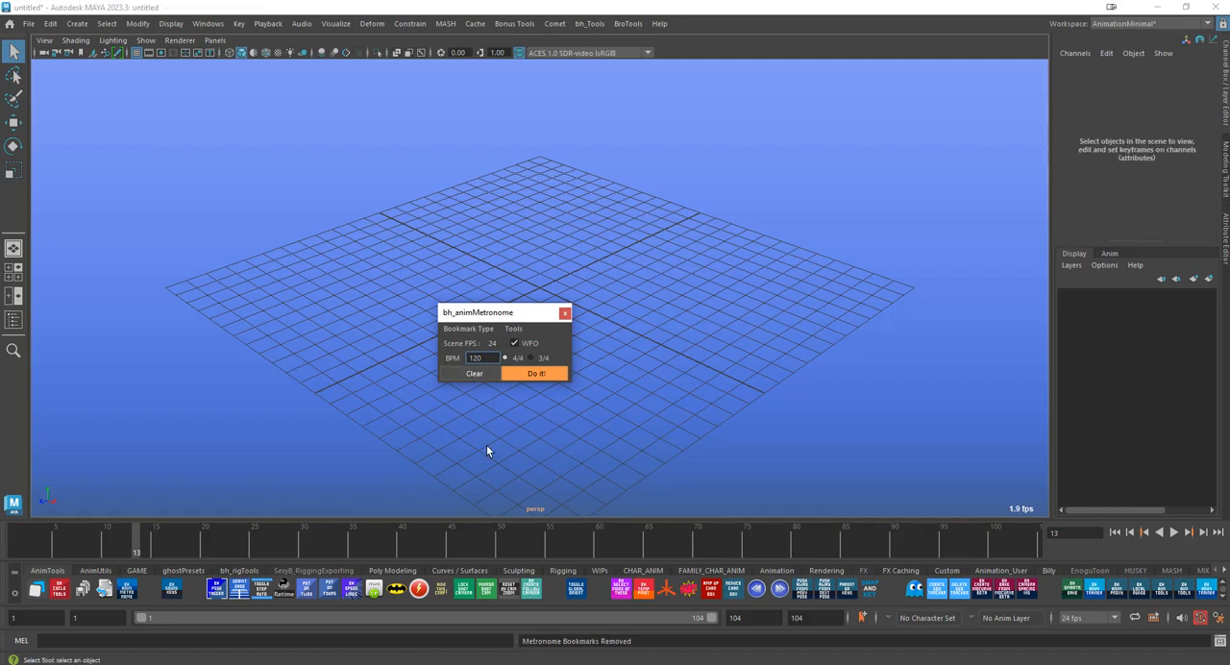
{"action": "left_click_drag", "start_coordinate": [476, 311], "coordinate": [467, 323]}
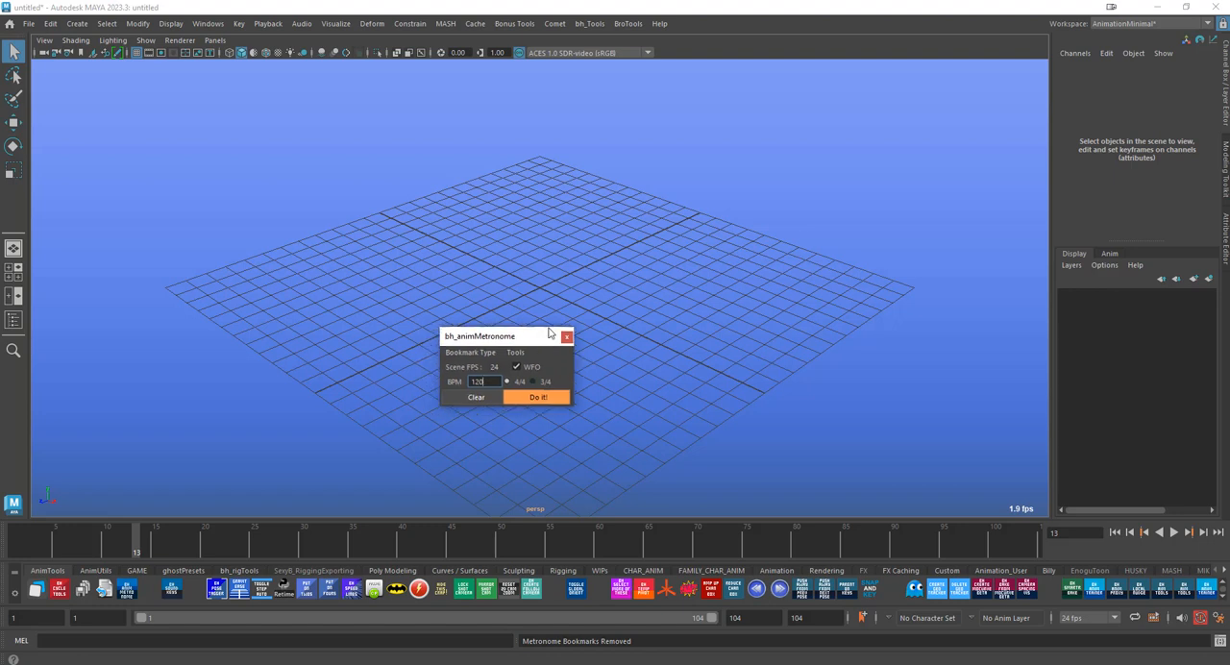
{"action": "left_click_drag", "start_coordinate": [478, 335], "coordinate": [512, 277]}
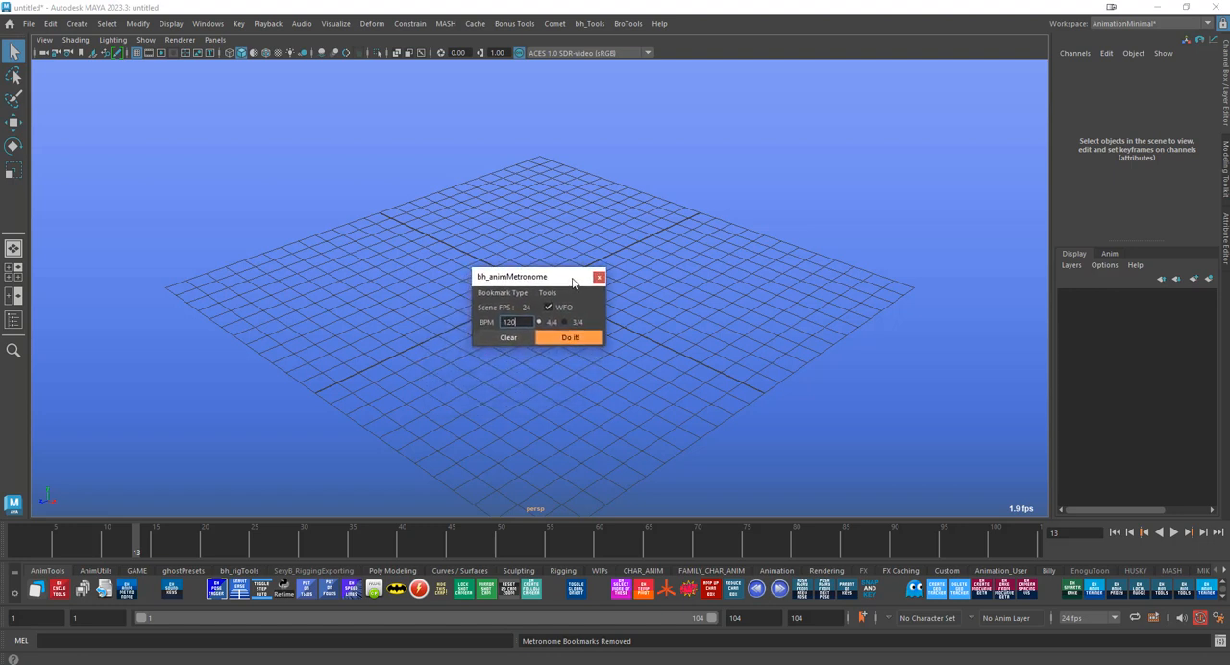